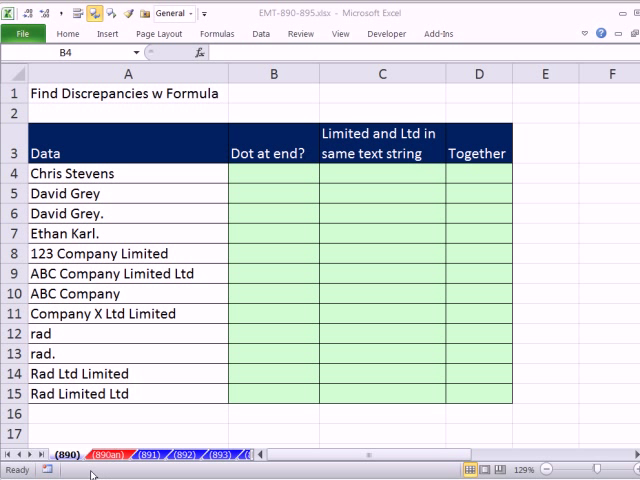
# - Inspect the names in column A to check their ending characters
pyautogui.moveTo(273, 173); pyautogui.dragTo(478, 393)
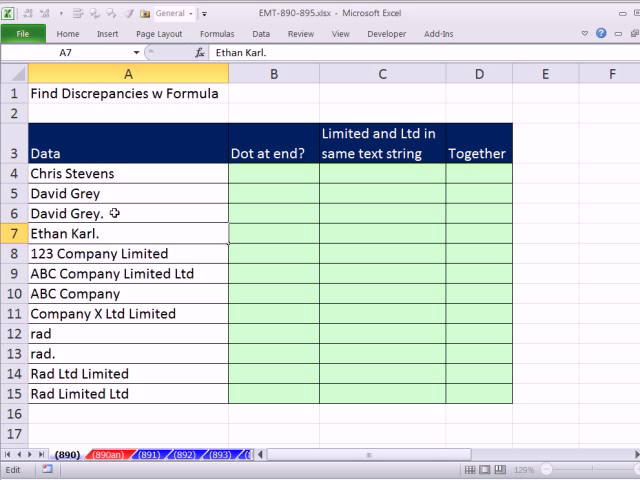
pyautogui.doubleClick(95, 213)
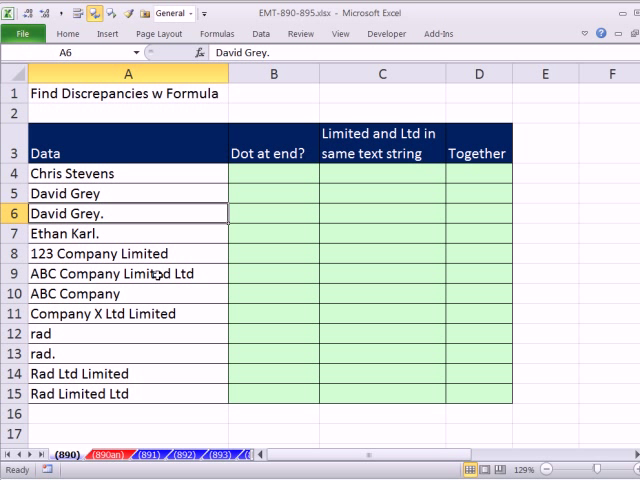
pyautogui.moveTo(200, 273)
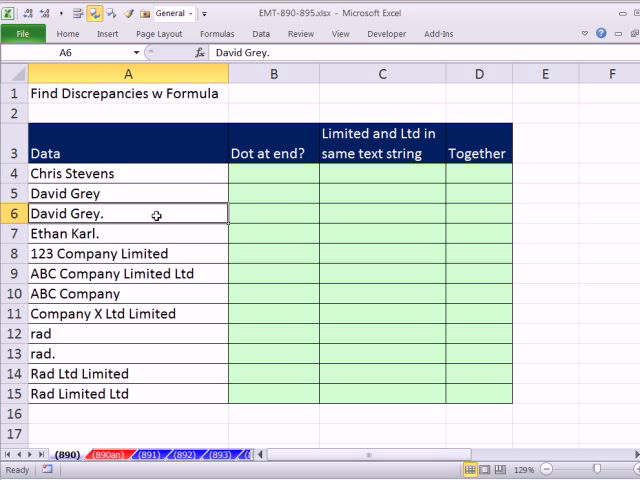
pyautogui.moveTo(181, 280)
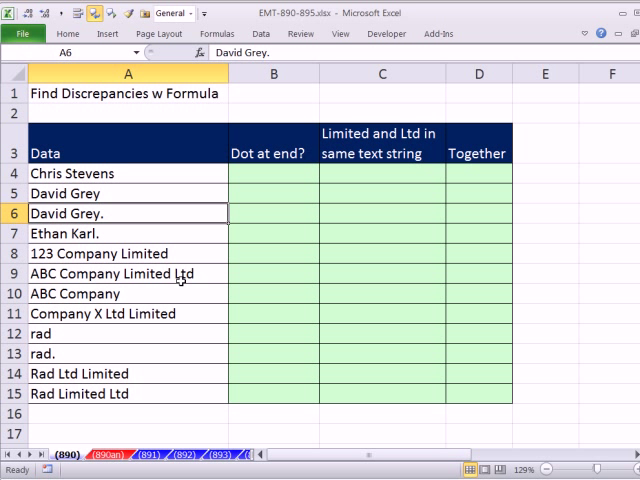
pyautogui.click(77, 373)
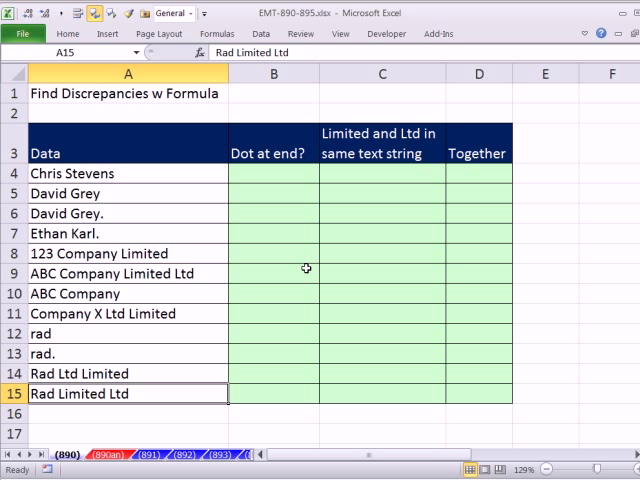
pyautogui.moveTo(359, 170)
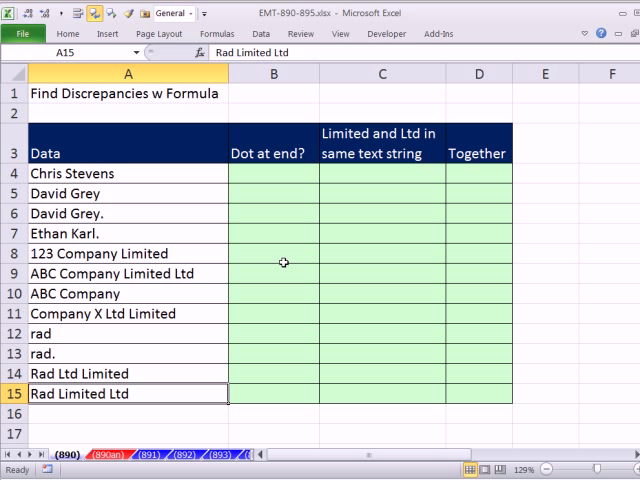
# - Enter =RIGHT(TRIM(A4),1) in B4:B15 to show each trimmed name's last character
pyautogui.click(275, 173)
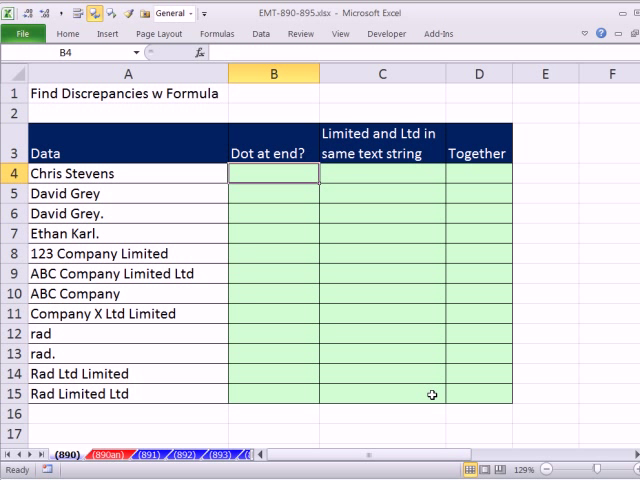
pyautogui.write('=right')
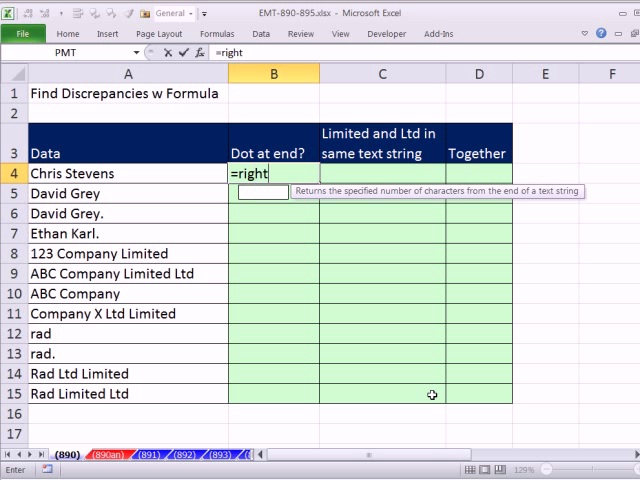
pyautogui.write('(A4')
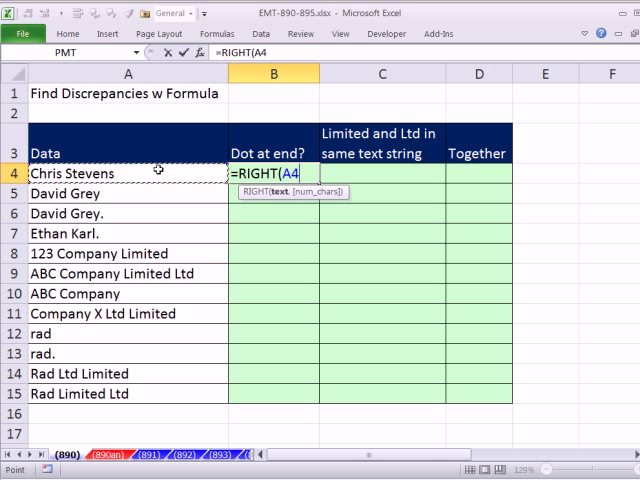
pyautogui.write(',1')
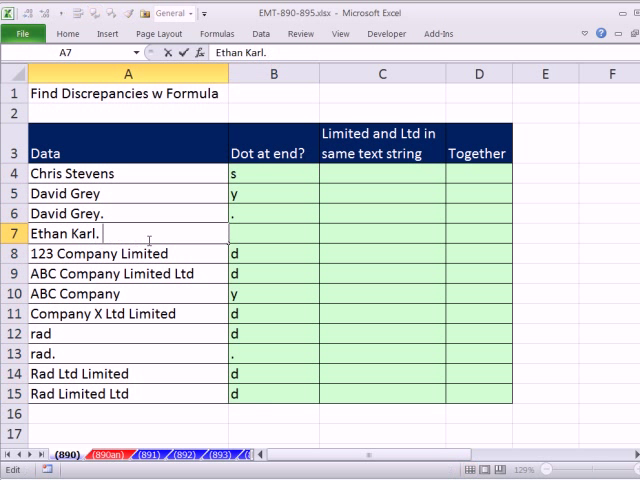
pyautogui.write('=RIGHT(A4,1)')
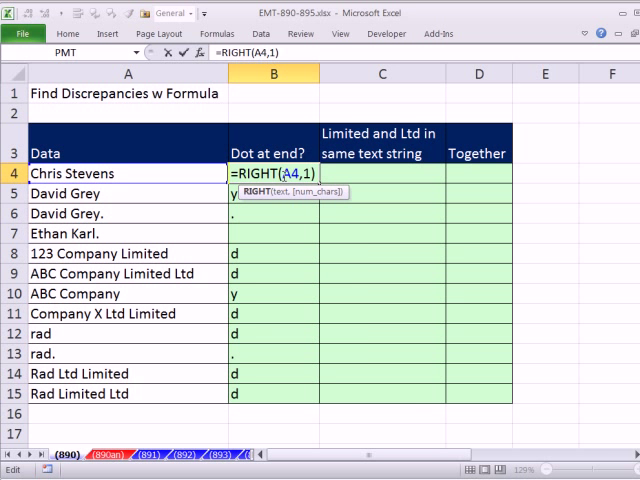
pyautogui.write('tr')
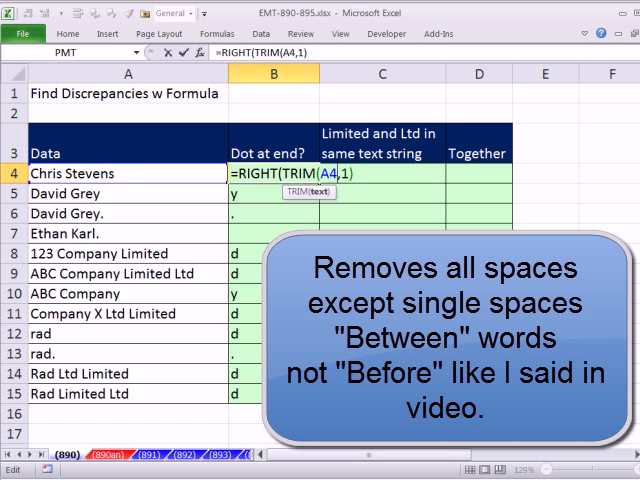
pyautogui.write(')')
pyautogui.press('Enter')
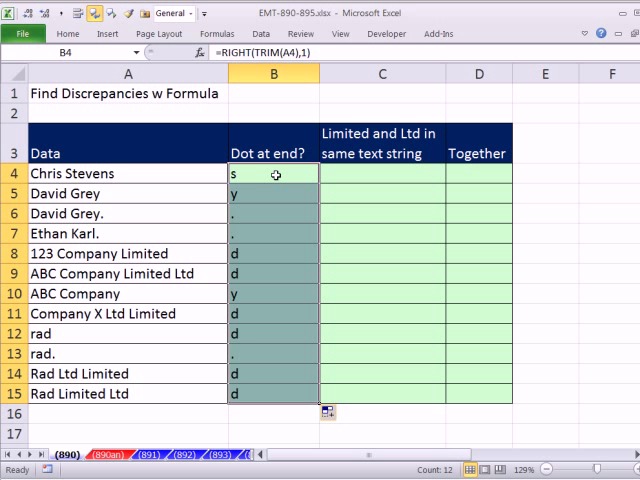
# - Extend the B4 formula with ="." so it tests for a trailing dot
pyautogui.doubleClick(274, 173)
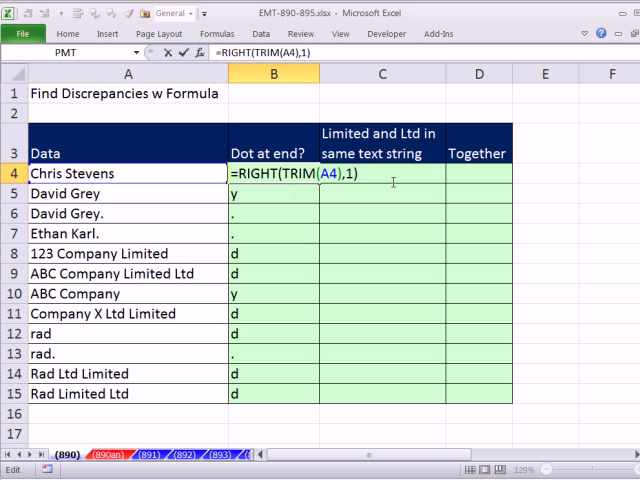
pyautogui.write('="')
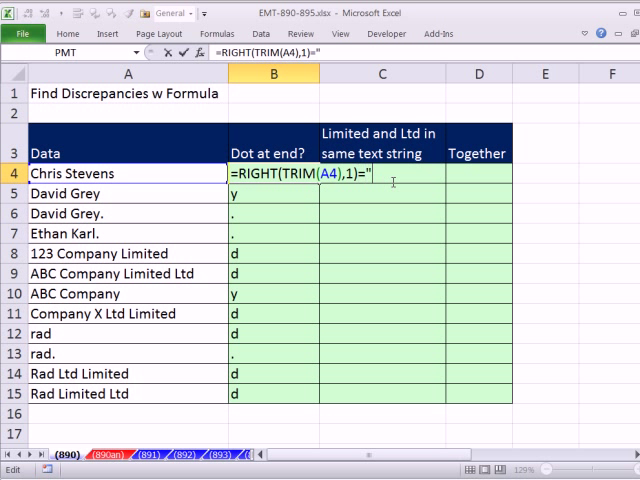
pyautogui.write('."')
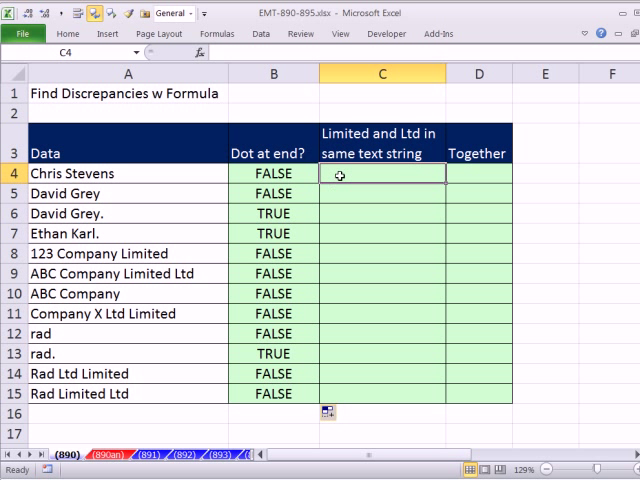
# - Enter =SEARCH("Ltd",A4) in C4:C15 to find Ltd's position in each name
pyautogui.write('=')
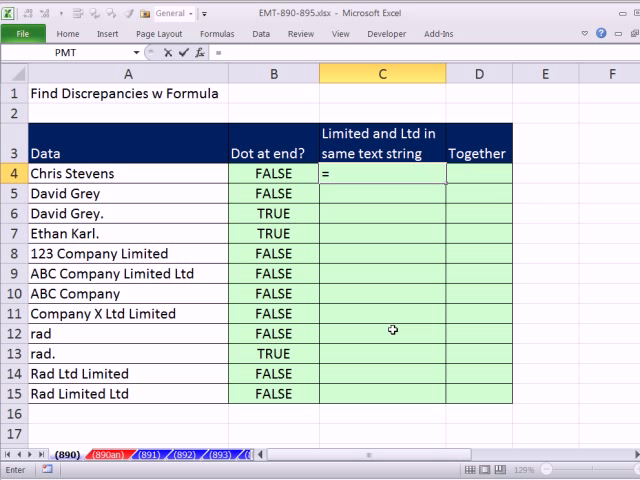
pyautogui.write('=SEARCH(')
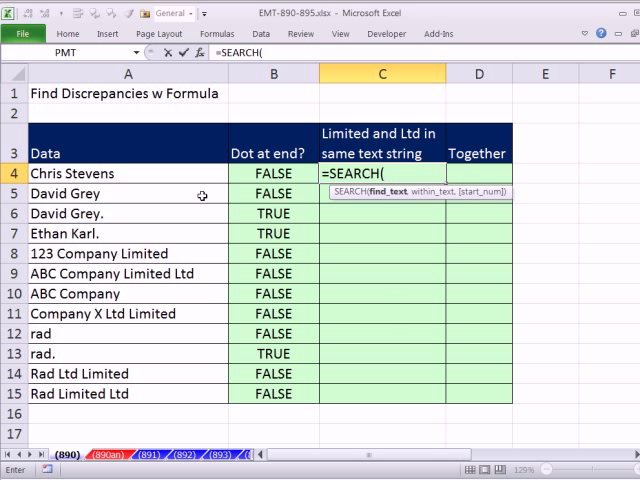
pyautogui.moveTo(430, 201)
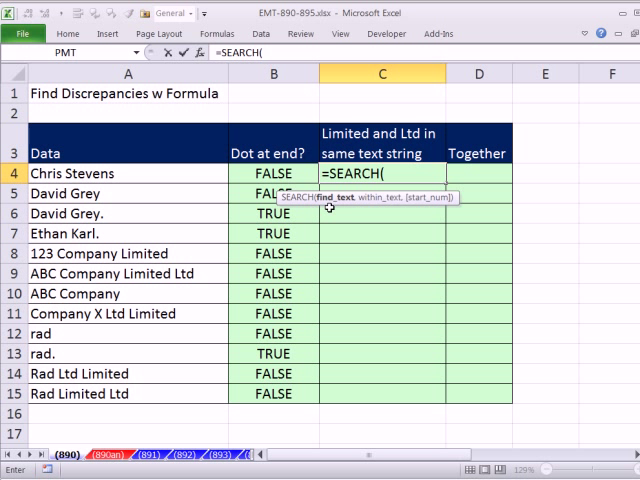
pyautogui.write('"')
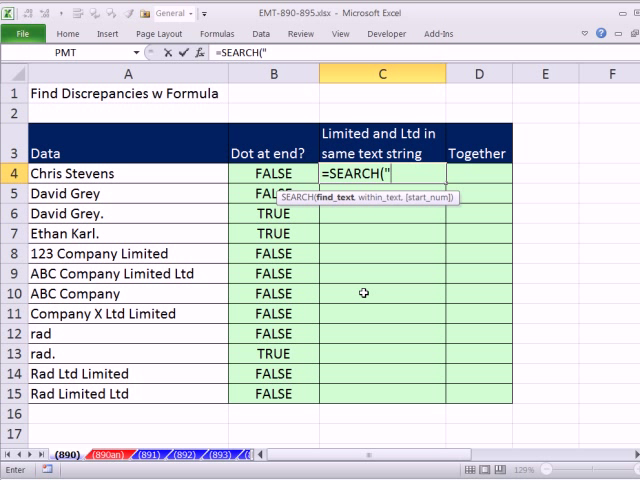
pyautogui.write('Ltd",A4)')
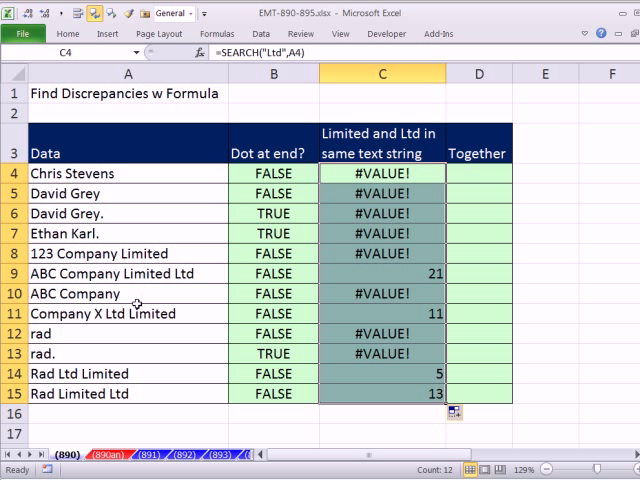
pyautogui.doubleClick(380, 172)
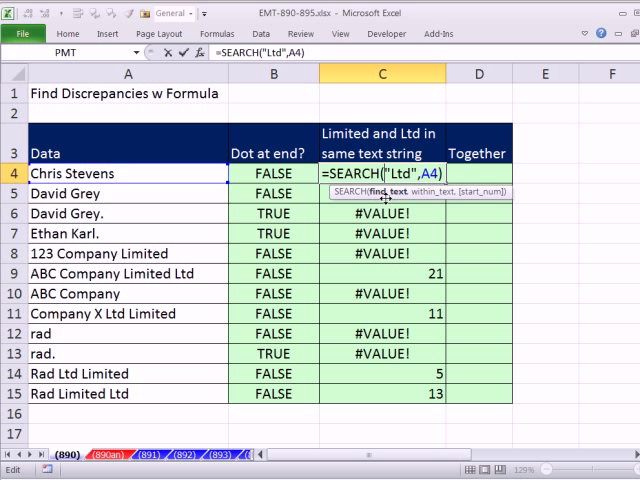
pyautogui.moveTo(403, 248)
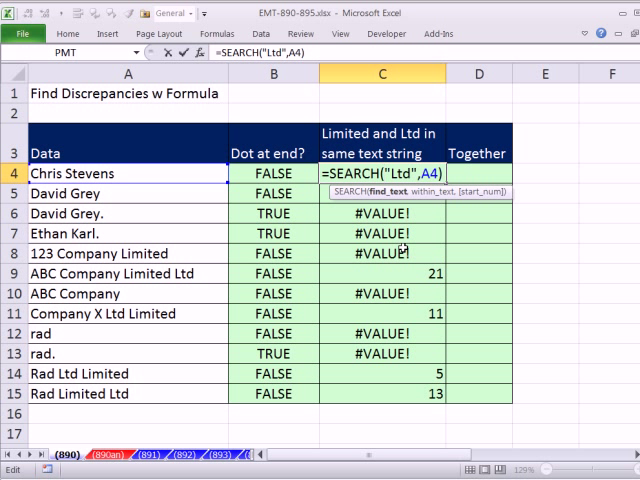
# - Rewrite the C4 search to look for the array {"Limited","Ltd"}
pyautogui.write('{')
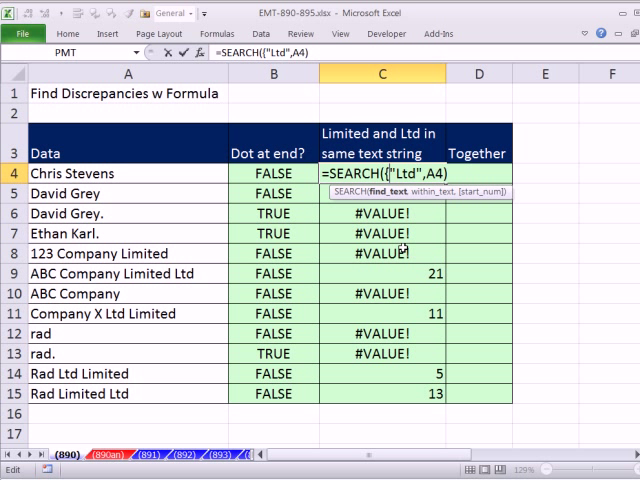
pyautogui.write('Limited""L')
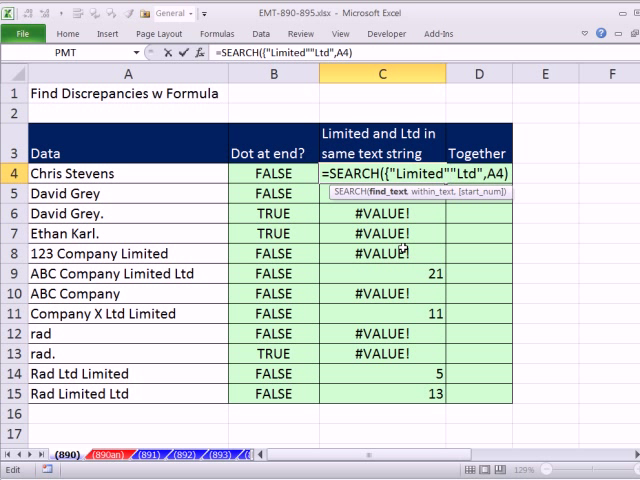
pyautogui.write(',')
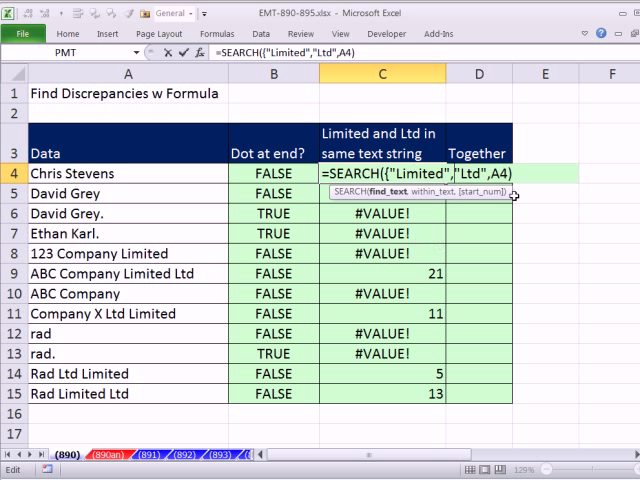
pyautogui.moveTo(525, 205)
pyautogui.write('}')
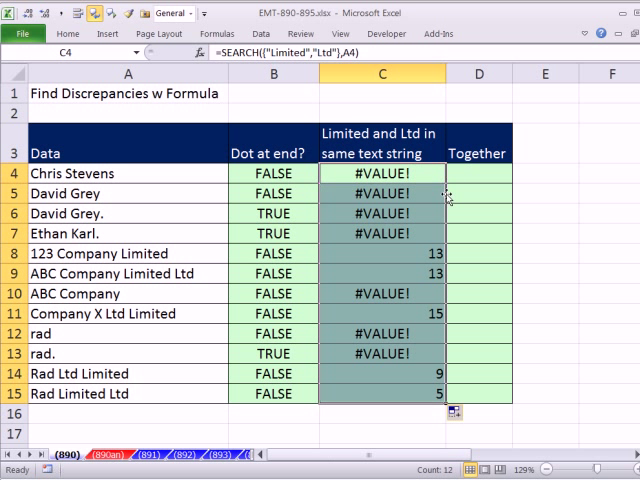
# - Evaluate the row 8 search with F9 to confirm both positions, then revise C4
pyautogui.click(380, 273)
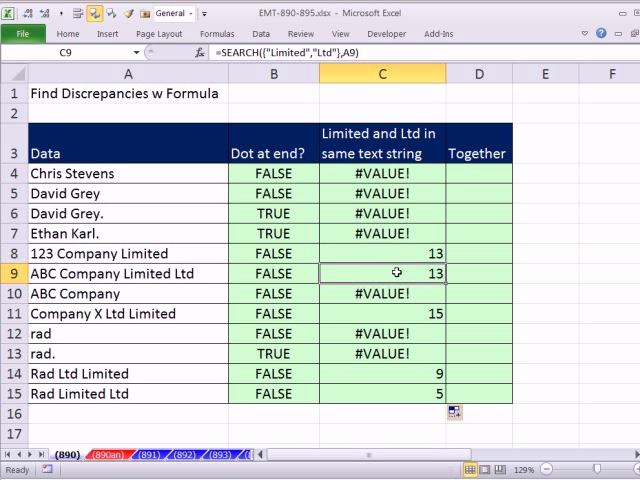
pyautogui.doubleClick(378, 253)
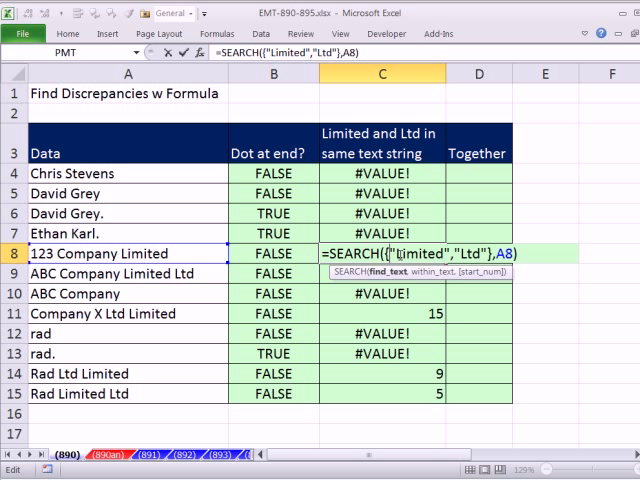
pyautogui.doubleClick(348, 253)
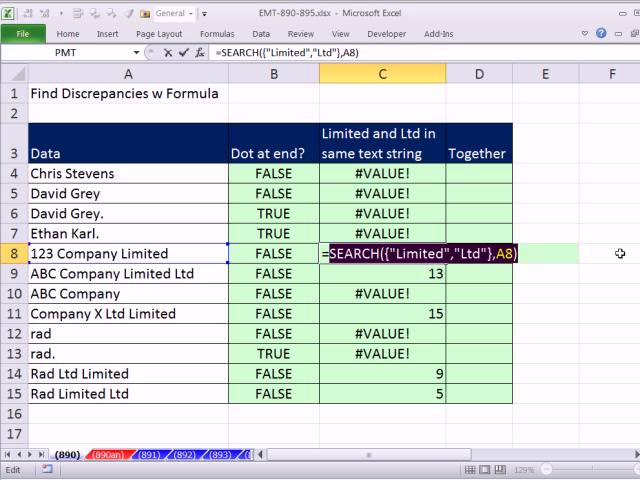
pyautogui.press('F9')
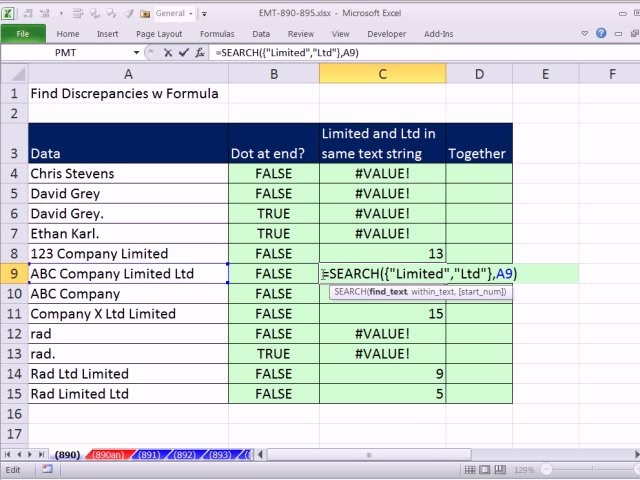
pyautogui.press('f9')
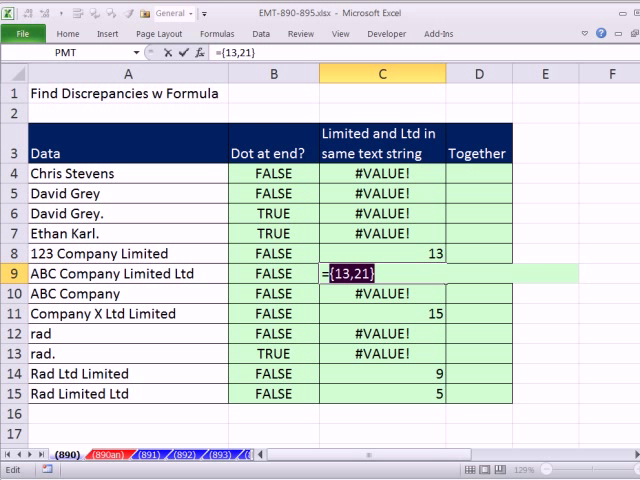
pyautogui.press('Enter')
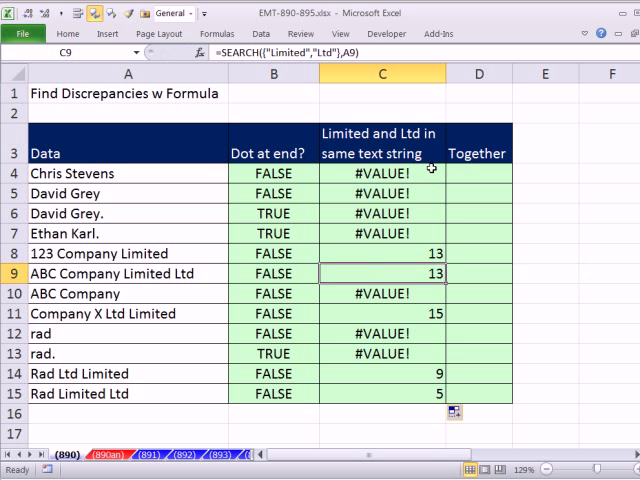
pyautogui.doubleClick(379, 172)
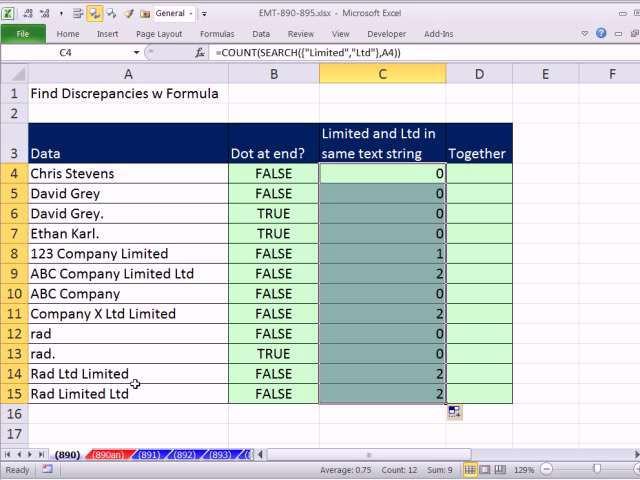
pyautogui.doubleClick(372, 173)
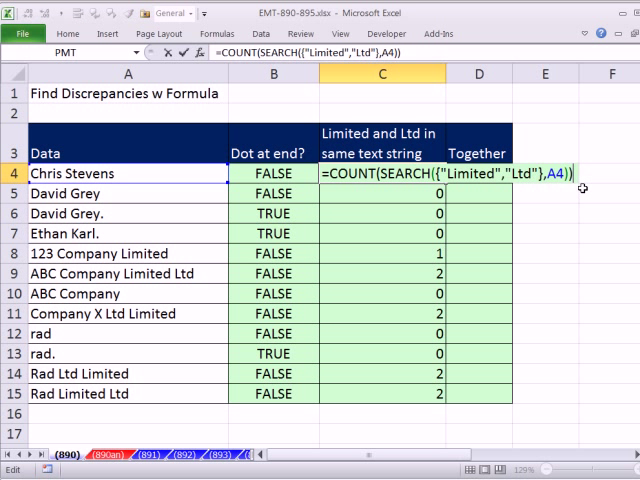
# - Append =2 to the C4 count formula and fill it down to C15
pyautogui.write('=')
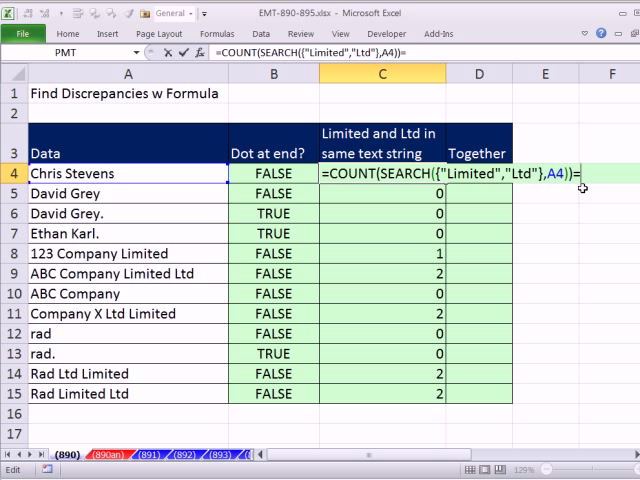
pyautogui.write('2')
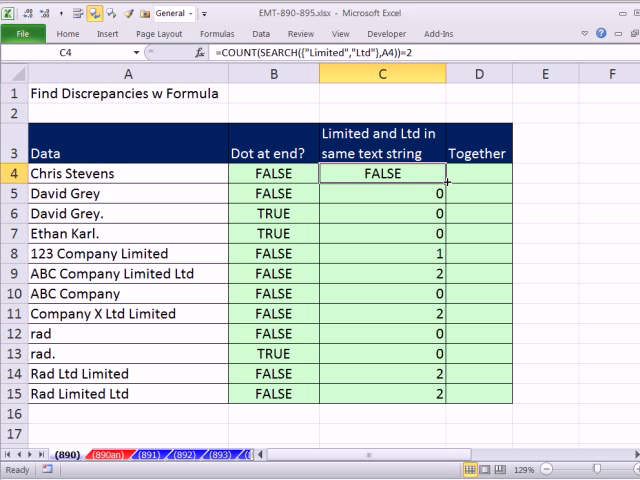
pyautogui.moveTo(378, 172); pyautogui.dragTo(378, 393)
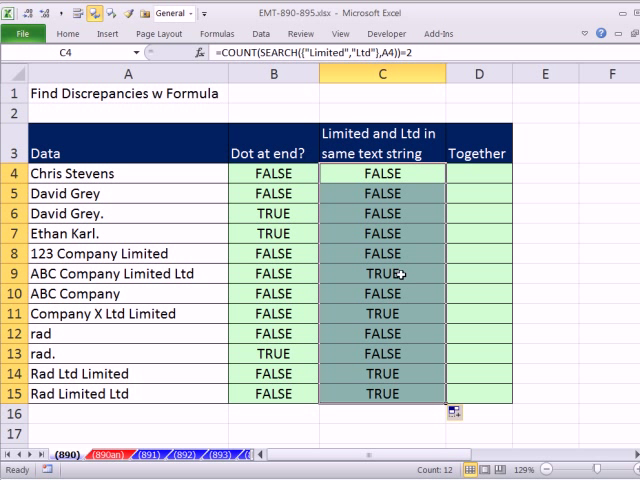
pyautogui.moveTo(384, 274)
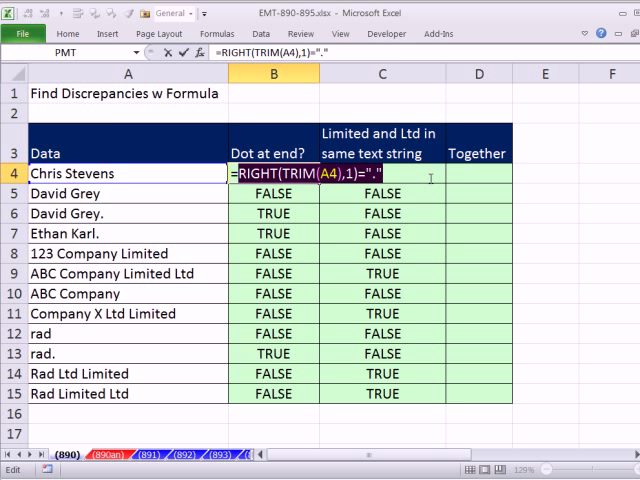
# - Copy the dot-at-end formula text from B4 for reuse
pyautogui.press('ctrl+c')
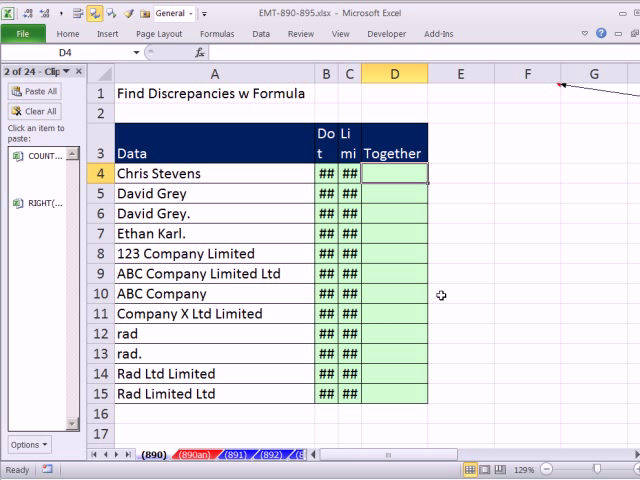
pyautogui.moveTo(445, 268)
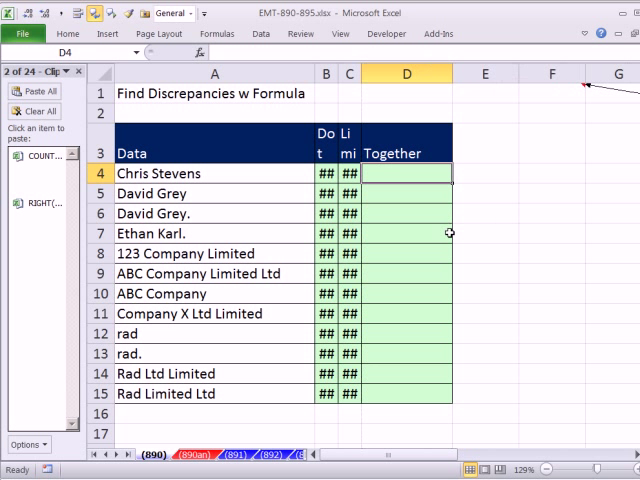
# - Enter =OR(RIGHT(TRIM(A4),1)=".",COUNT(SEARCH({"Limited","Ltd"},A4))=2) in D4
pyautogui.write('=OR(')
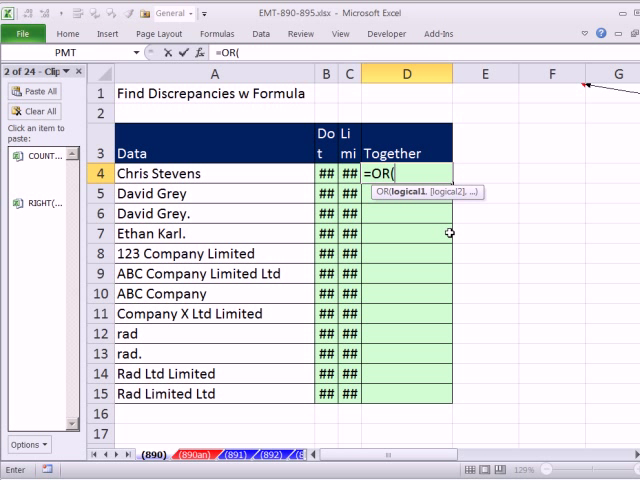
pyautogui.write('RIGHT(TRIM(A4),1)="."')
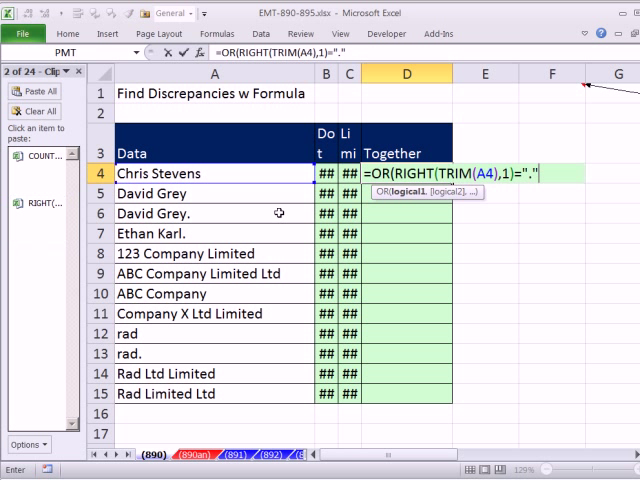
pyautogui.write(',')
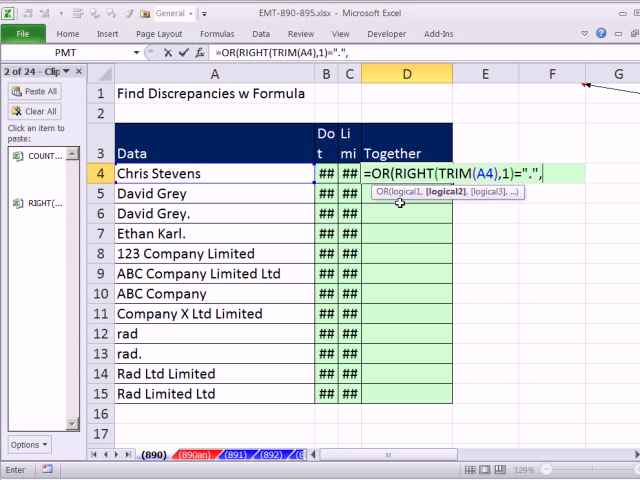
pyautogui.write('COUNT(SEARCH({"Limited","Ltd"},A4))=2')
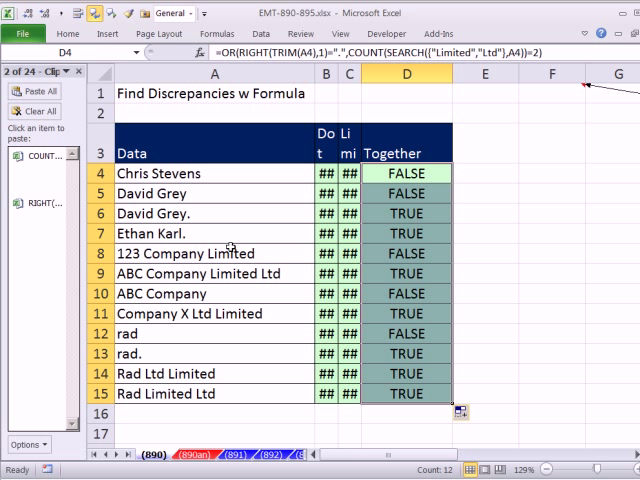
pyautogui.moveTo(287, 287)
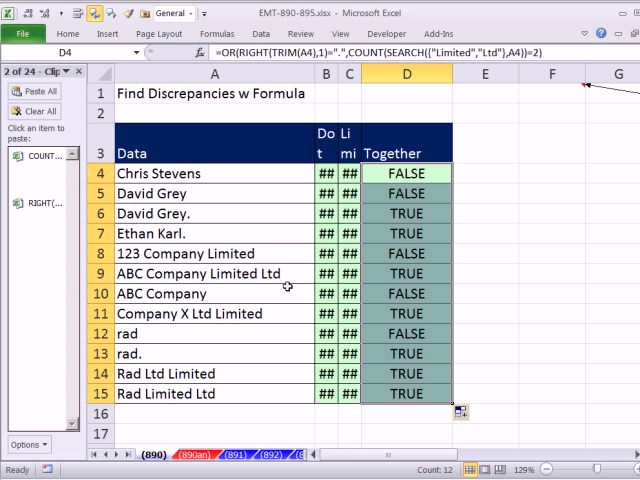